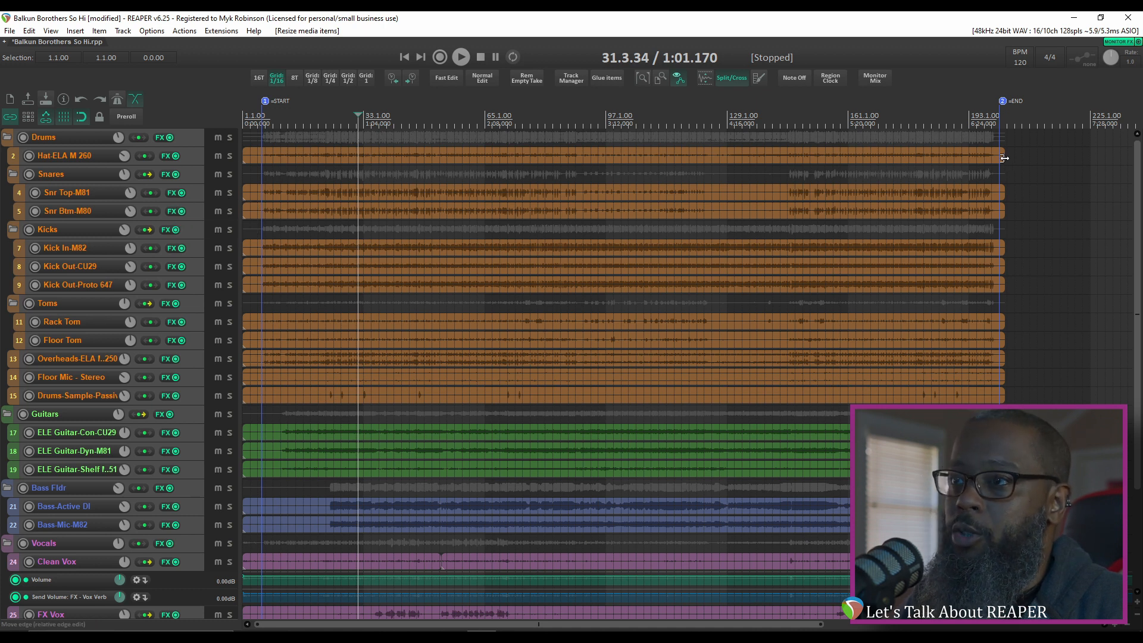
Try dragging the hi-hat item's right edge toward bar 213 and back, then inspect its context menu.
{"action": "left_click_drag", "start_coordinate": [1003, 158], "coordinate": [1048, 159]}
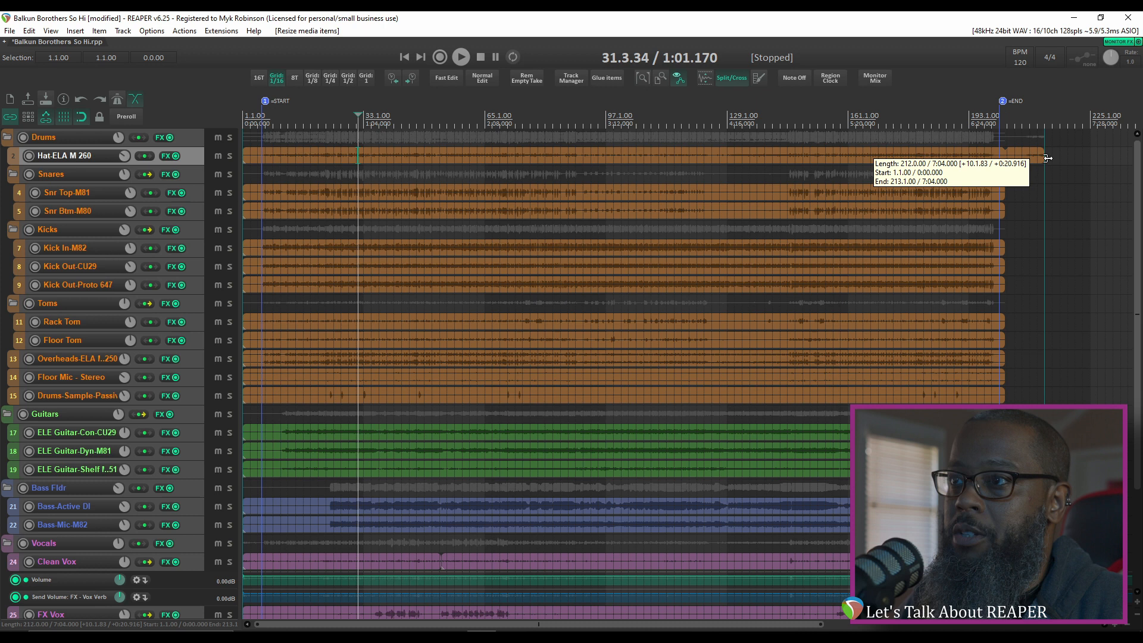
{"action": "left_click_drag", "start_coordinate": [1044, 160], "coordinate": [1012, 162]}
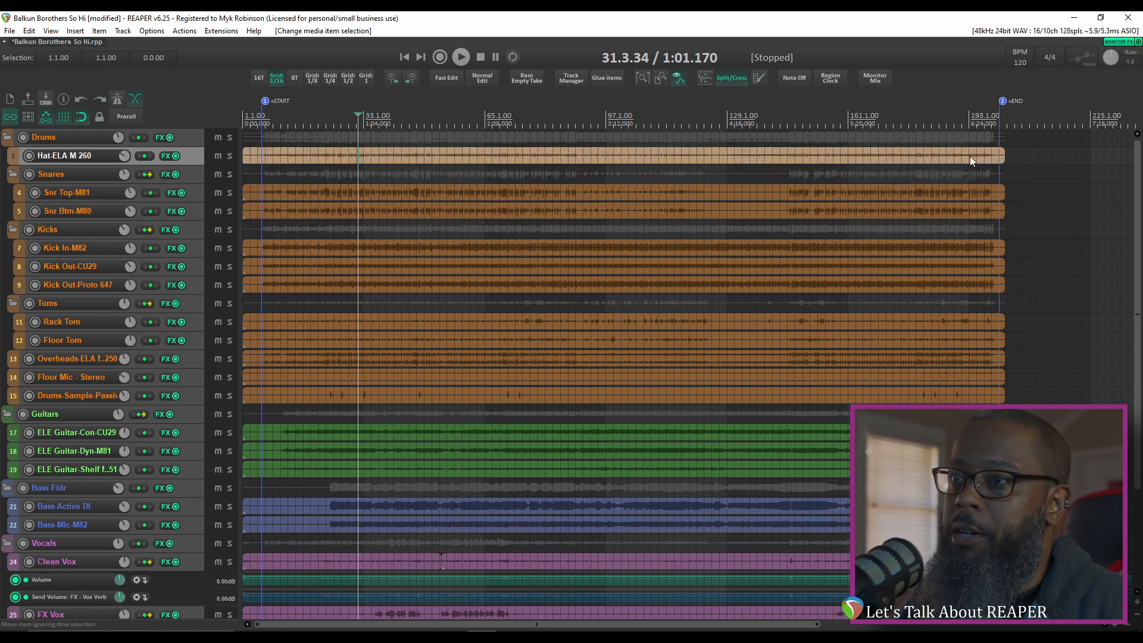
{"action": "right_click", "coordinate": [971, 160]}
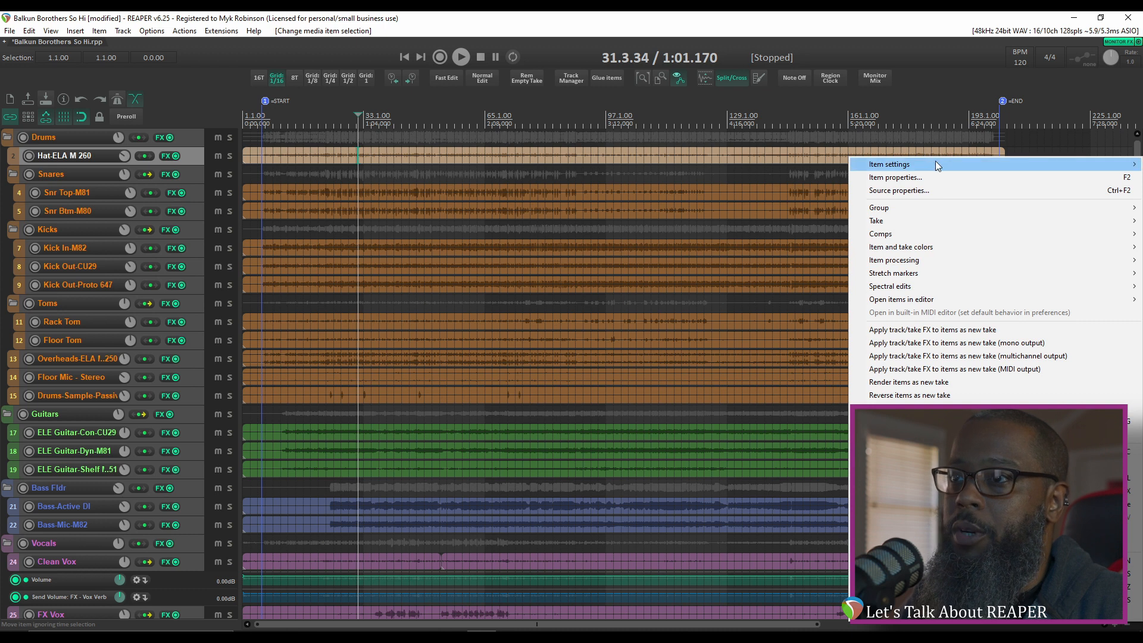
{"action": "mouse_move", "coordinate": [888, 164]}
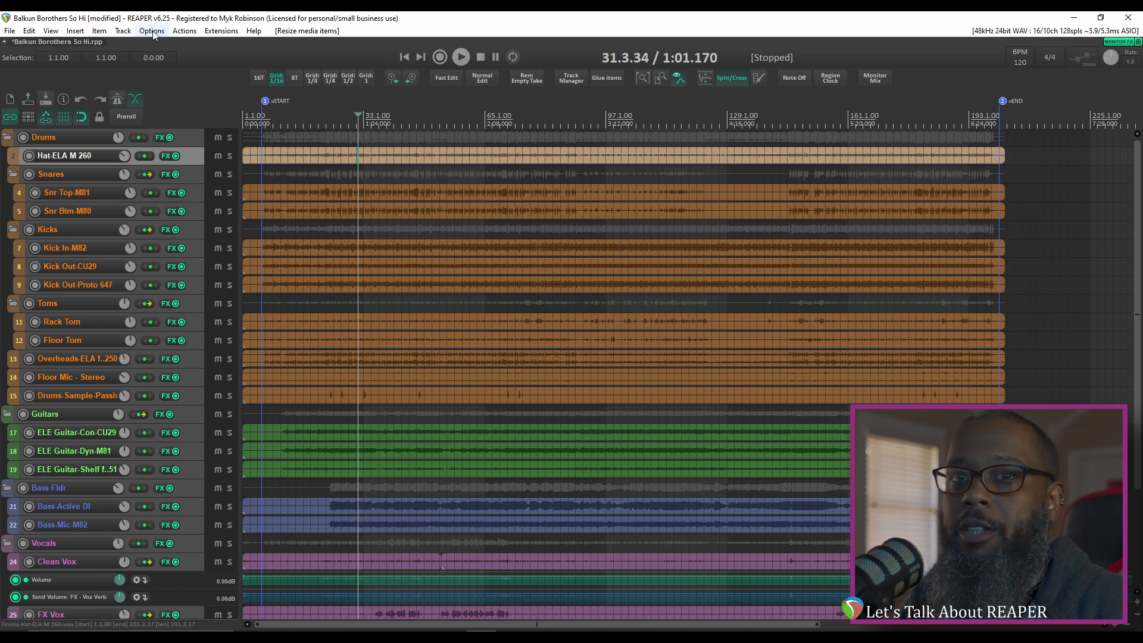
In Mouse Modifiers, assign Shift+Win item-edge drag to 'Adjust item loop section start/end > Just adjust' and confirm.
{"action": "left_click", "coordinate": [152, 31]}
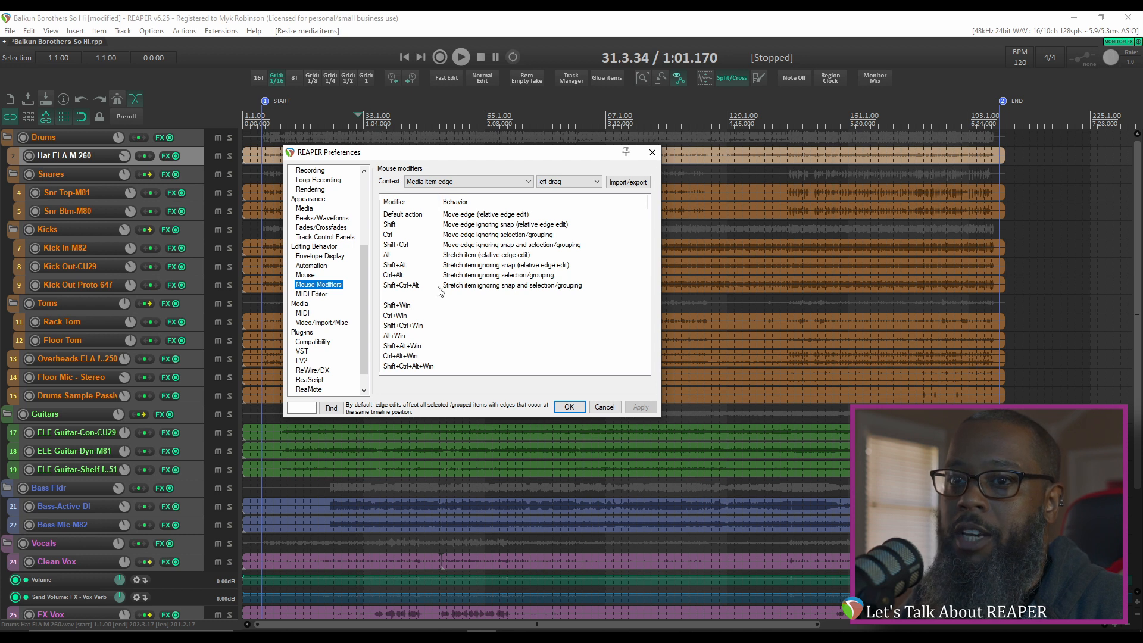
{"action": "left_click", "coordinate": [421, 305]}
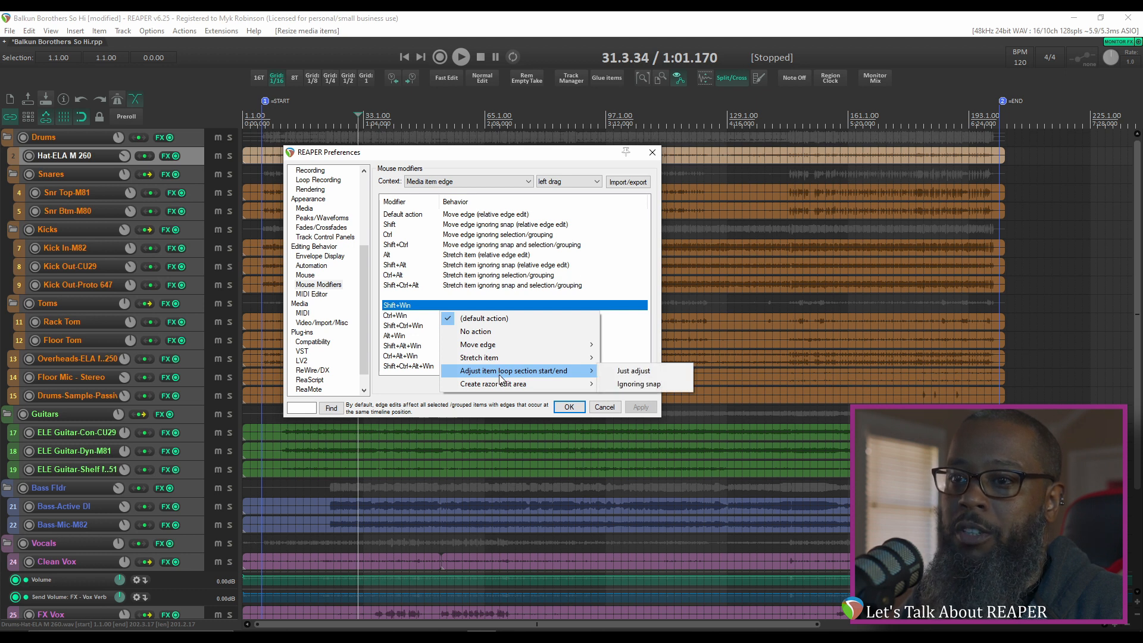
{"action": "left_click", "coordinate": [633, 370]}
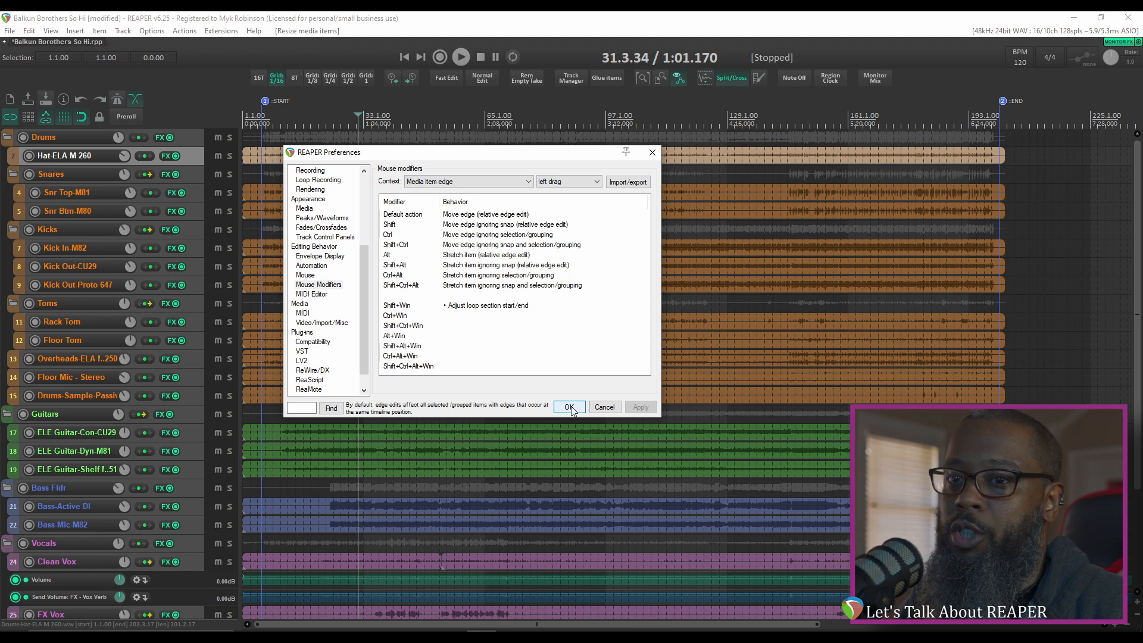
{"action": "left_click", "coordinate": [569, 407]}
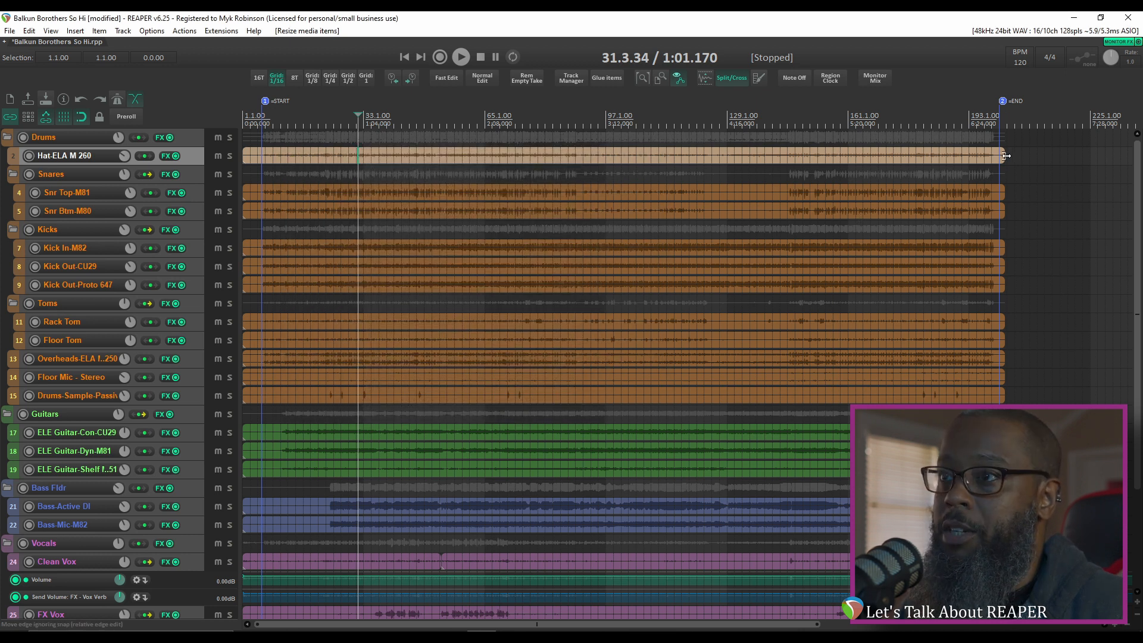